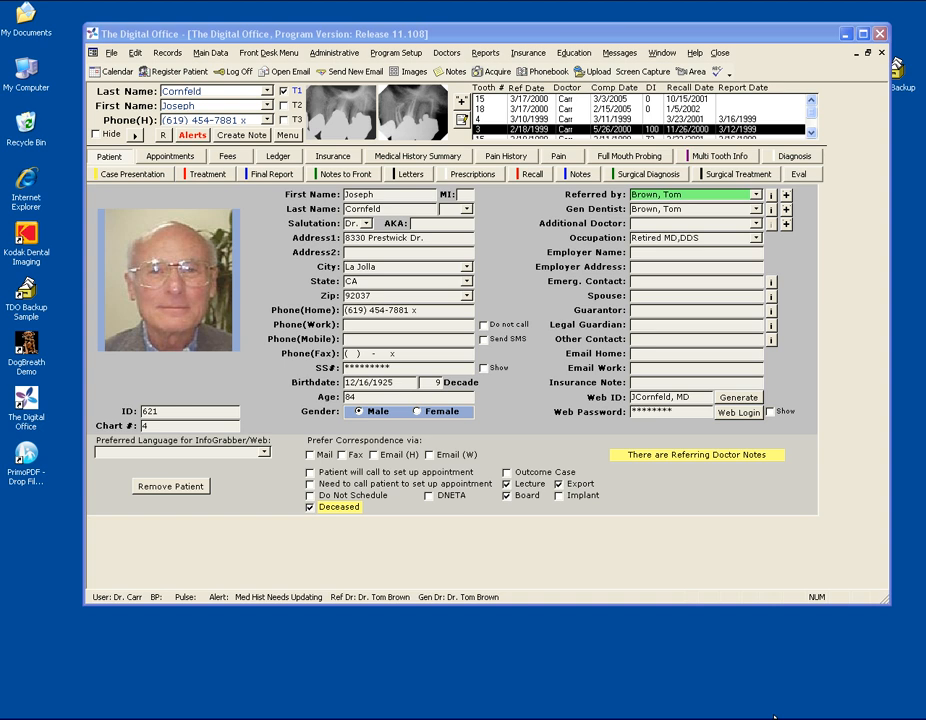
mouse_move(650, 363)
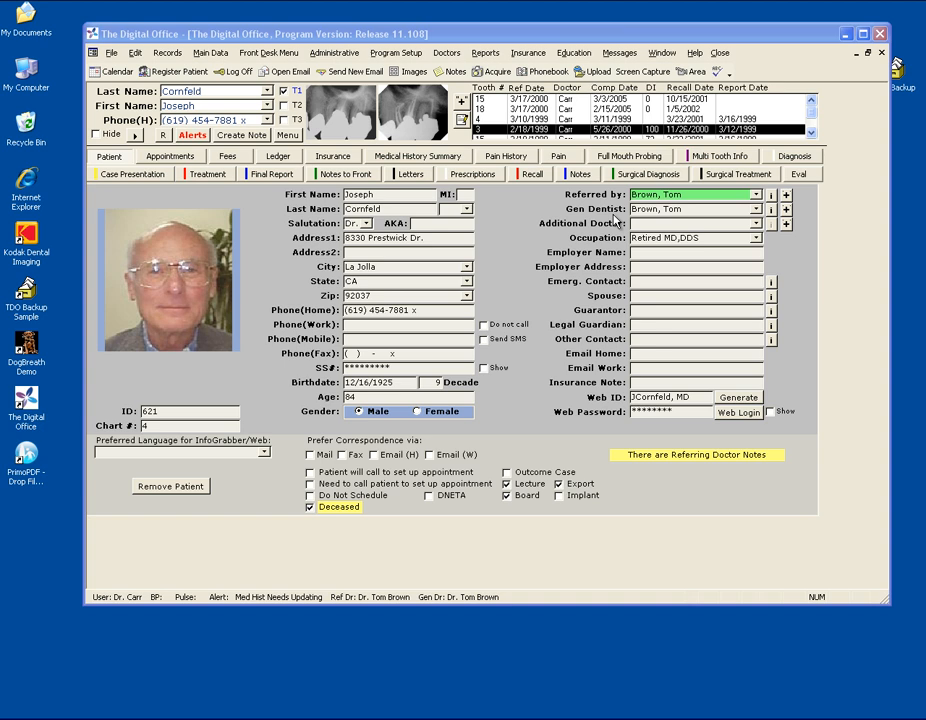
click(719, 155)
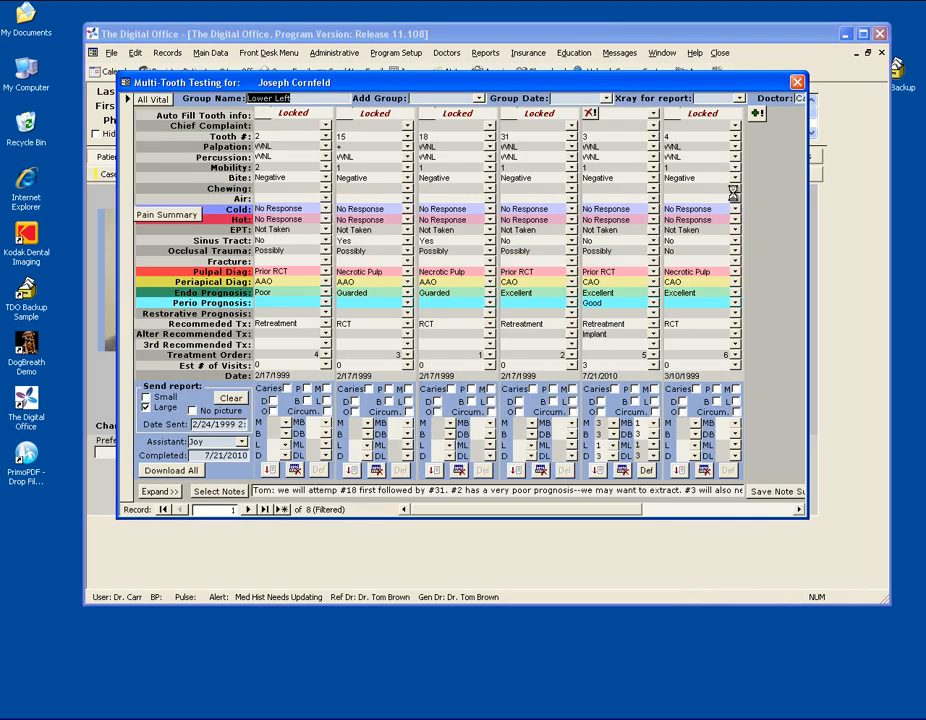
click(797, 81)
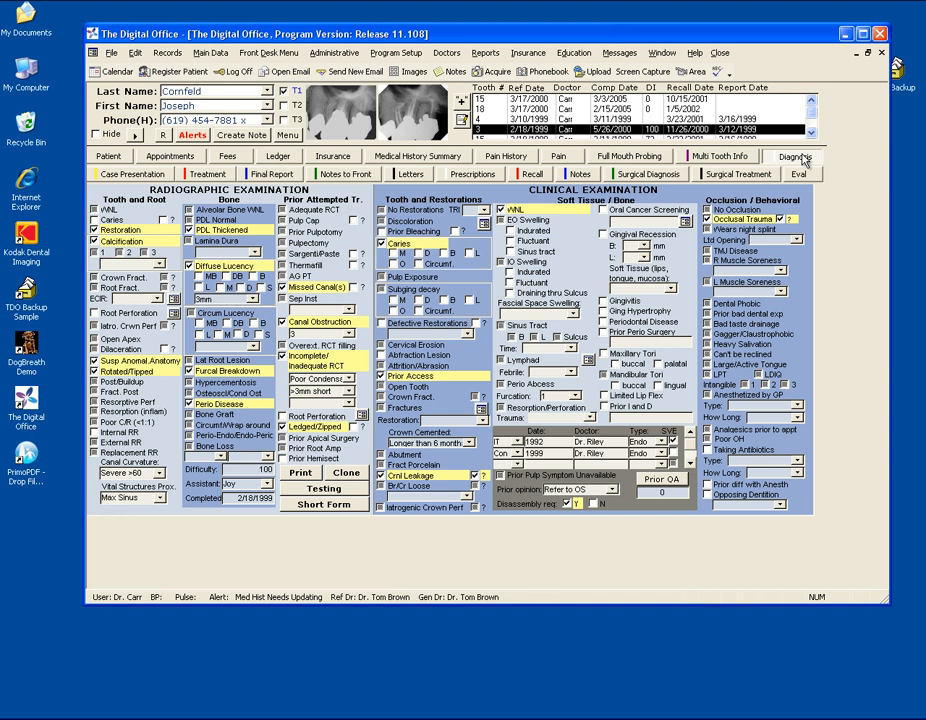
mouse_move(795, 156)
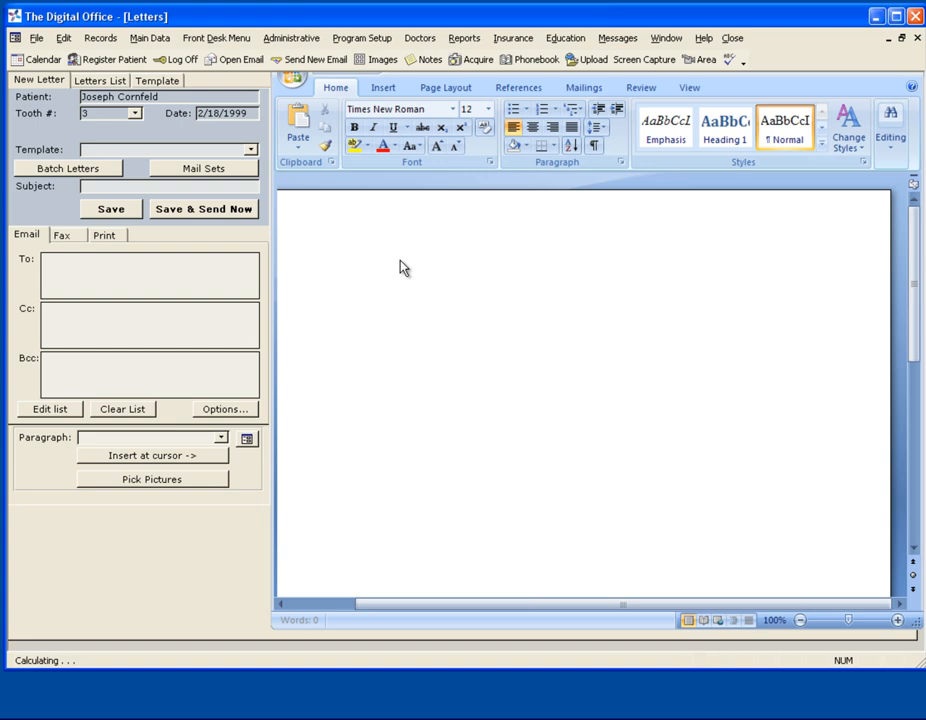
Generate a SOAP Note Letter using the MTI testing group for teeth 2, 15, 18, 31, 3, 4
click(250, 149)
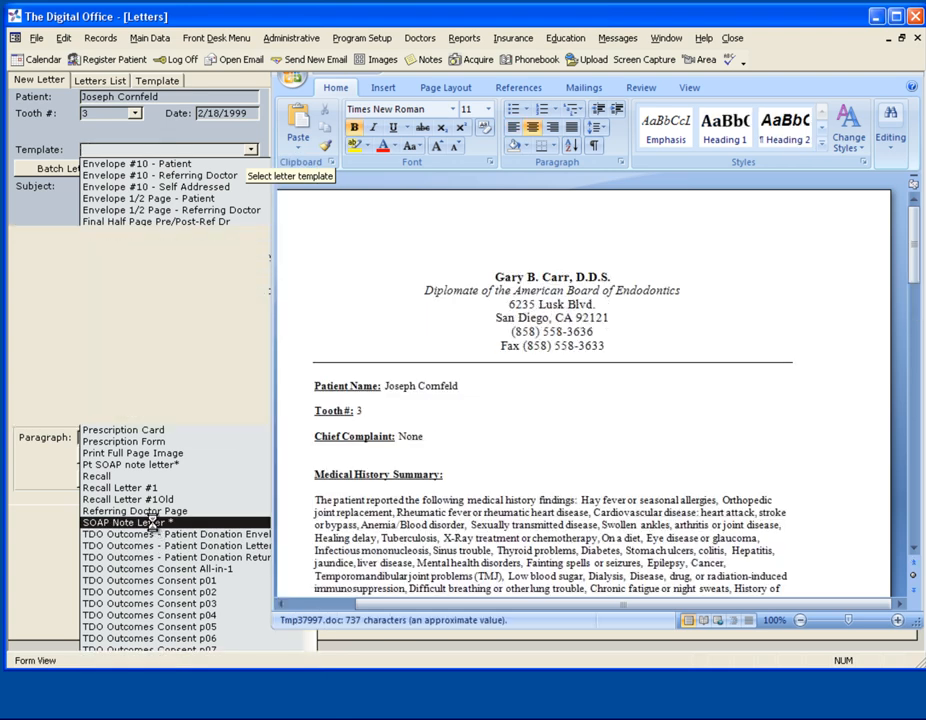
click(127, 522)
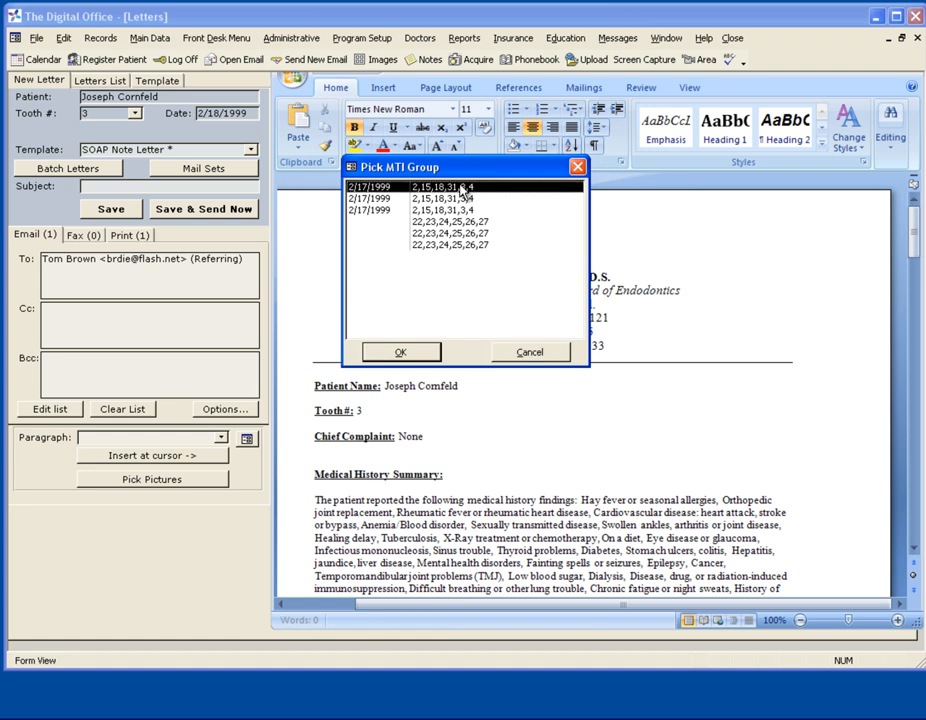
mouse_move(398, 251)
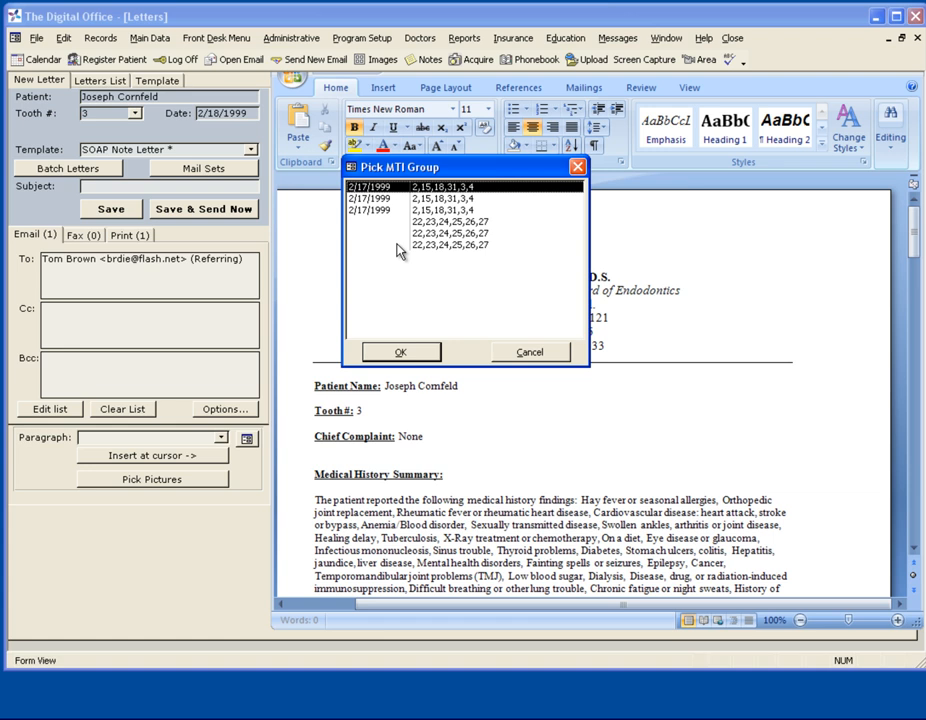
mouse_move(457, 277)
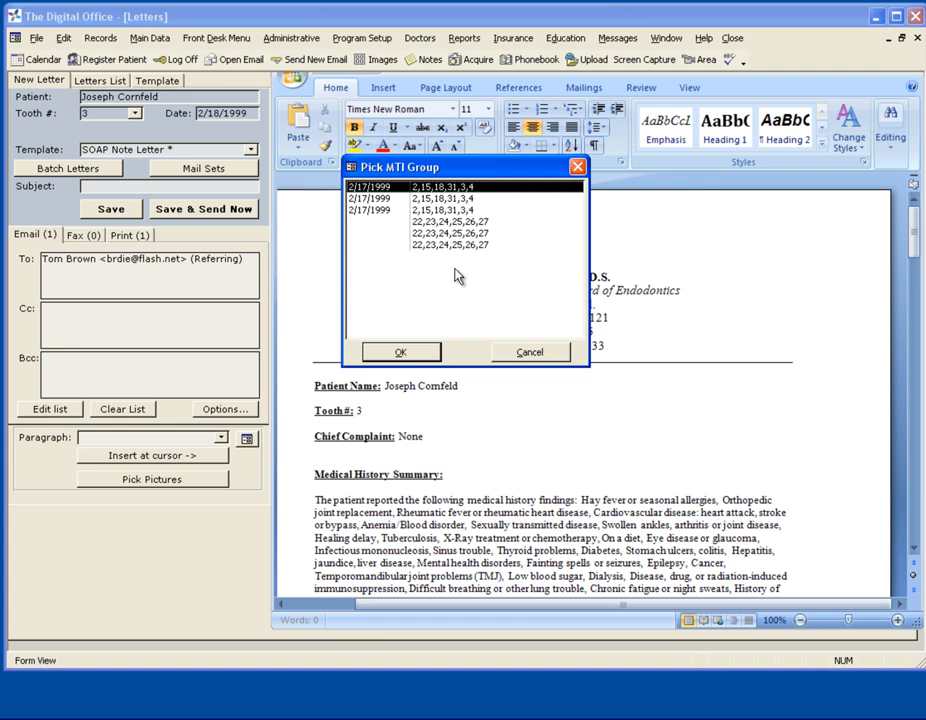
click(400, 351)
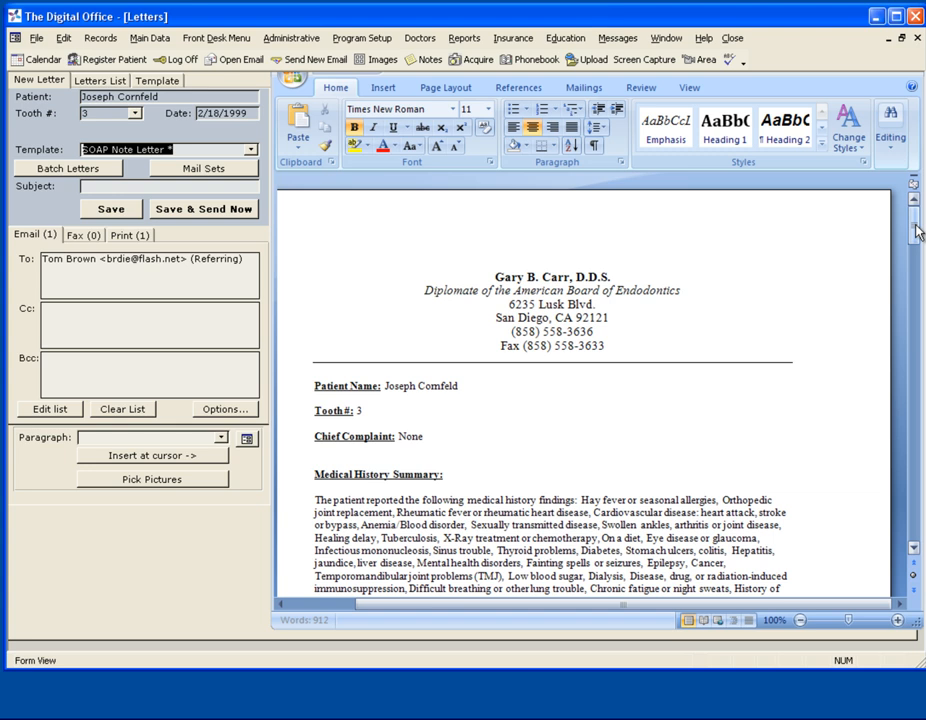
scroll(up, 3)
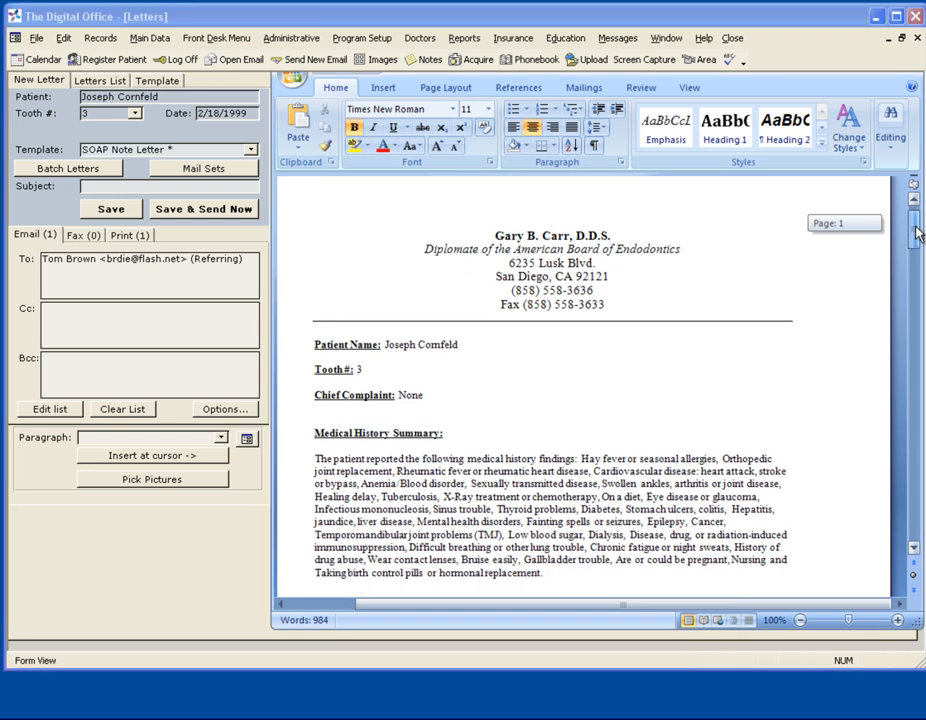
scroll(down, 3)
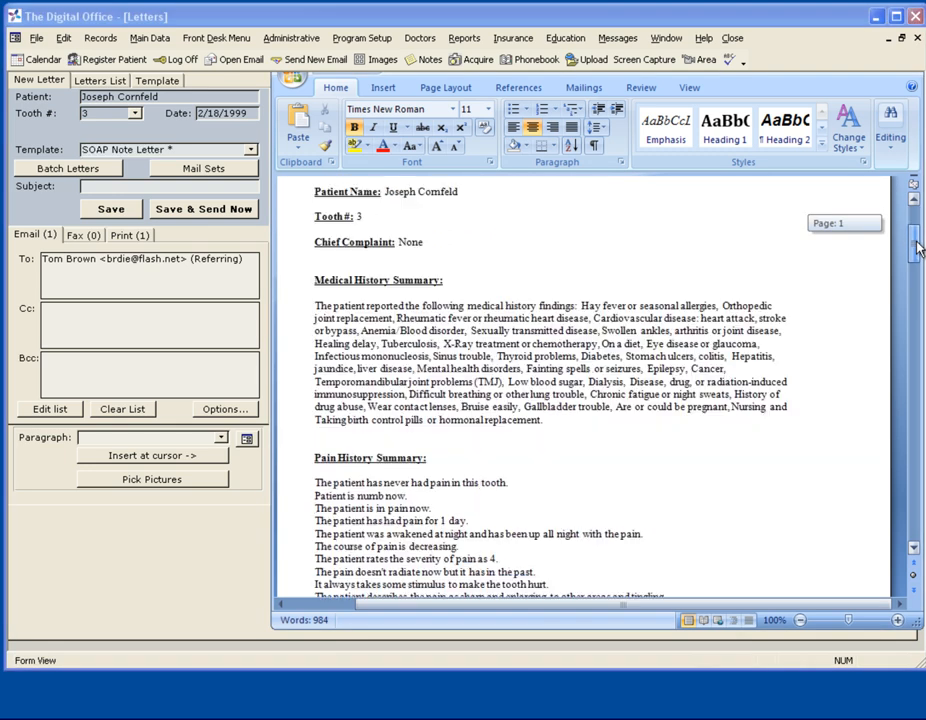
scroll(down, 3)
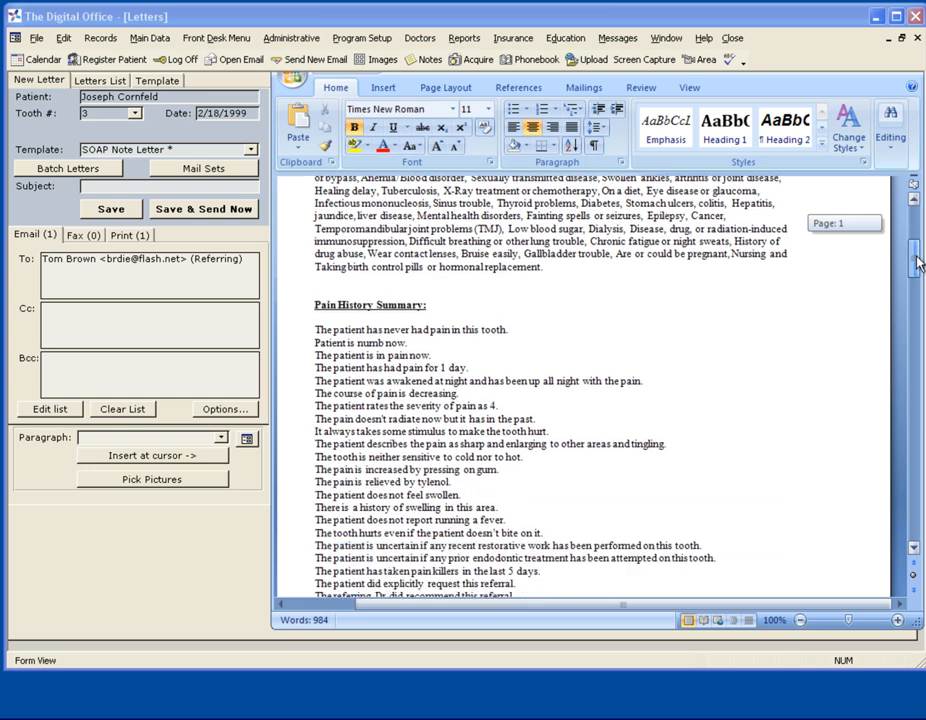
scroll(down, 3)
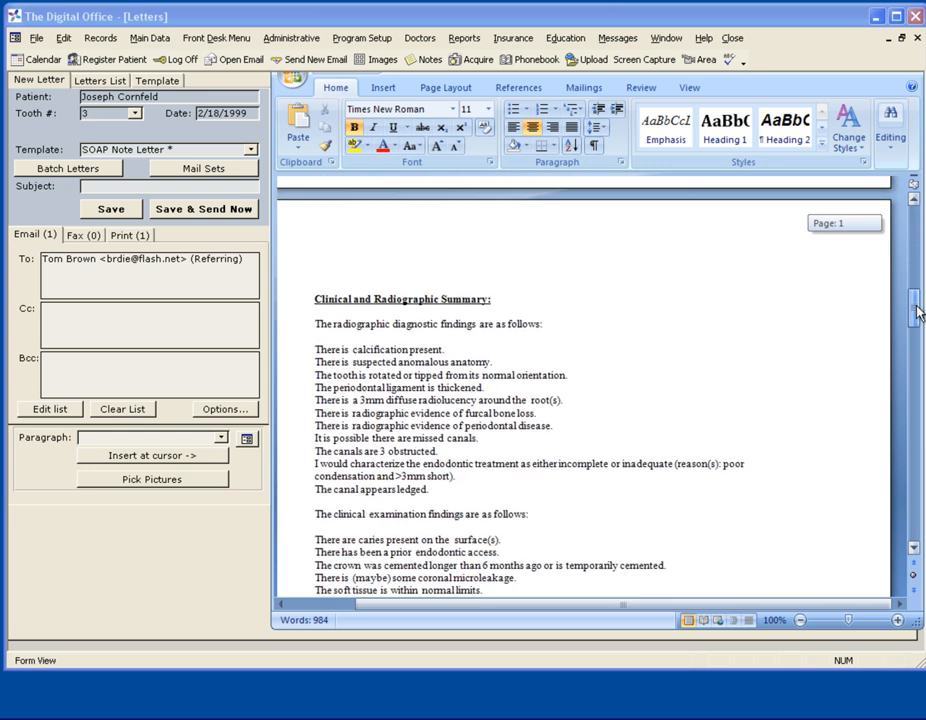
scroll(down, 3)
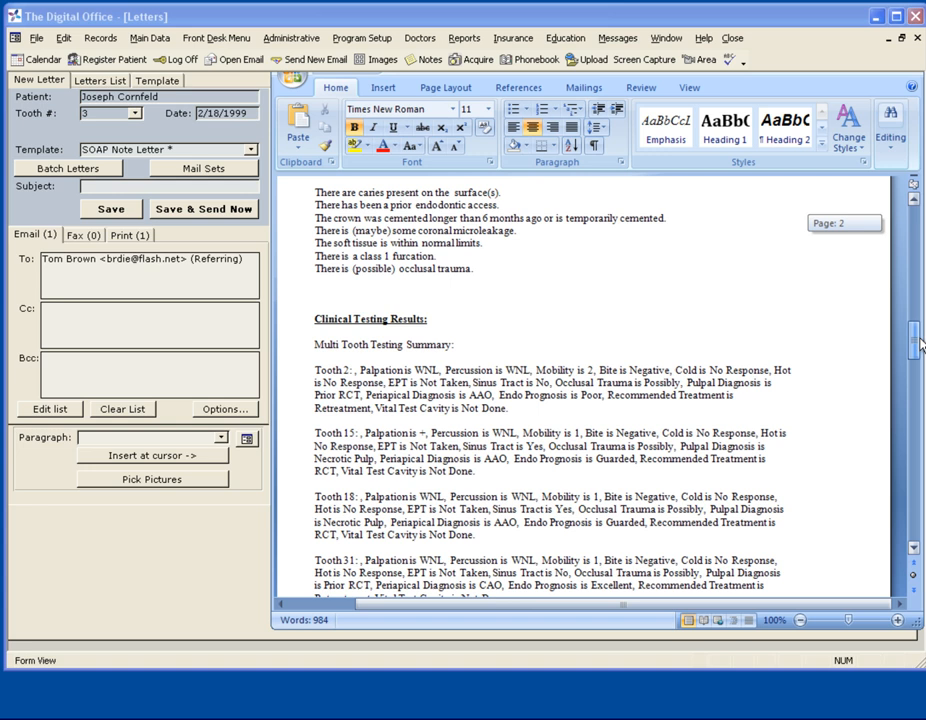
scroll(down, 3)
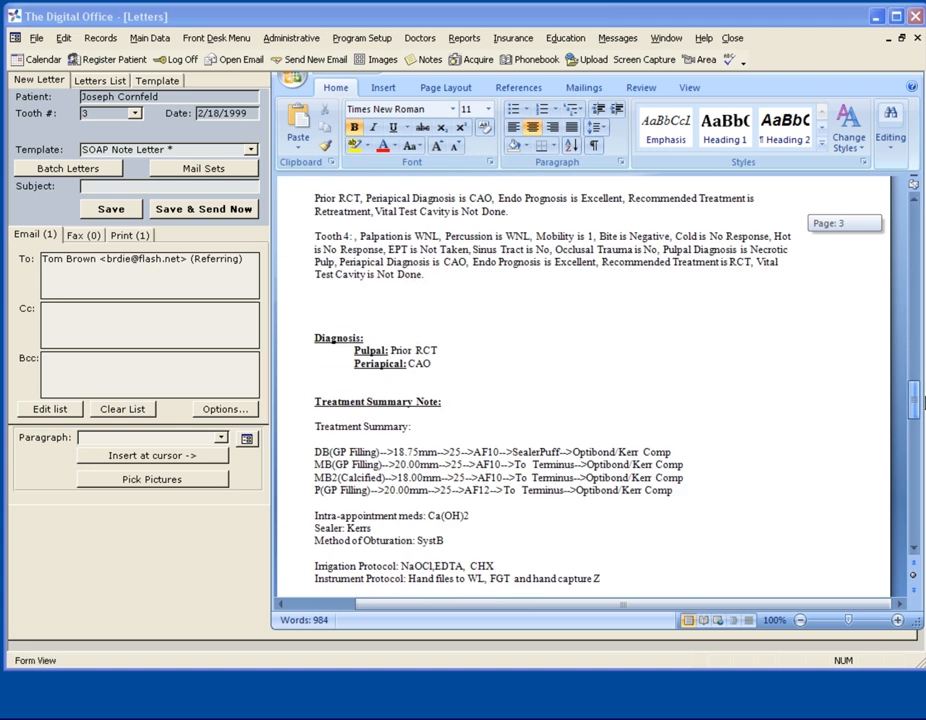
scroll(down, 3)
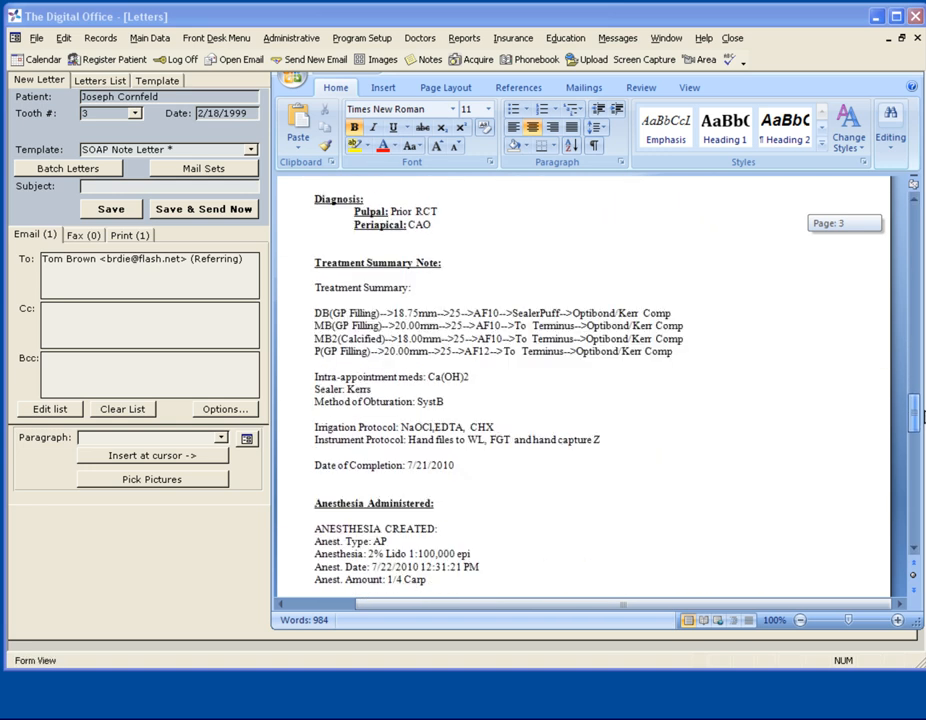
scroll(down, 3)
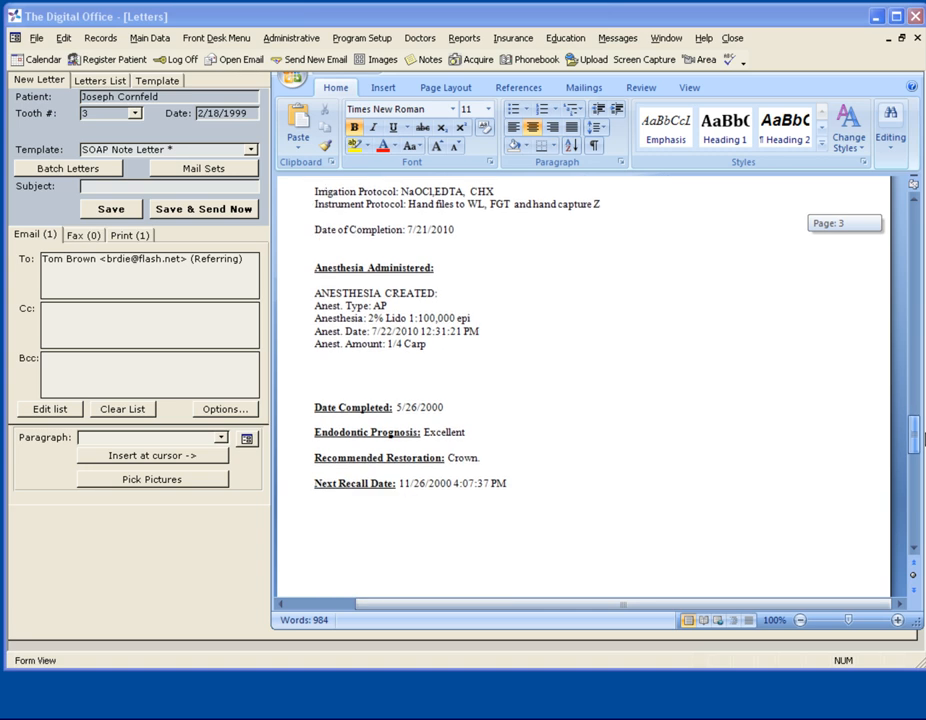
scroll(up, 3)
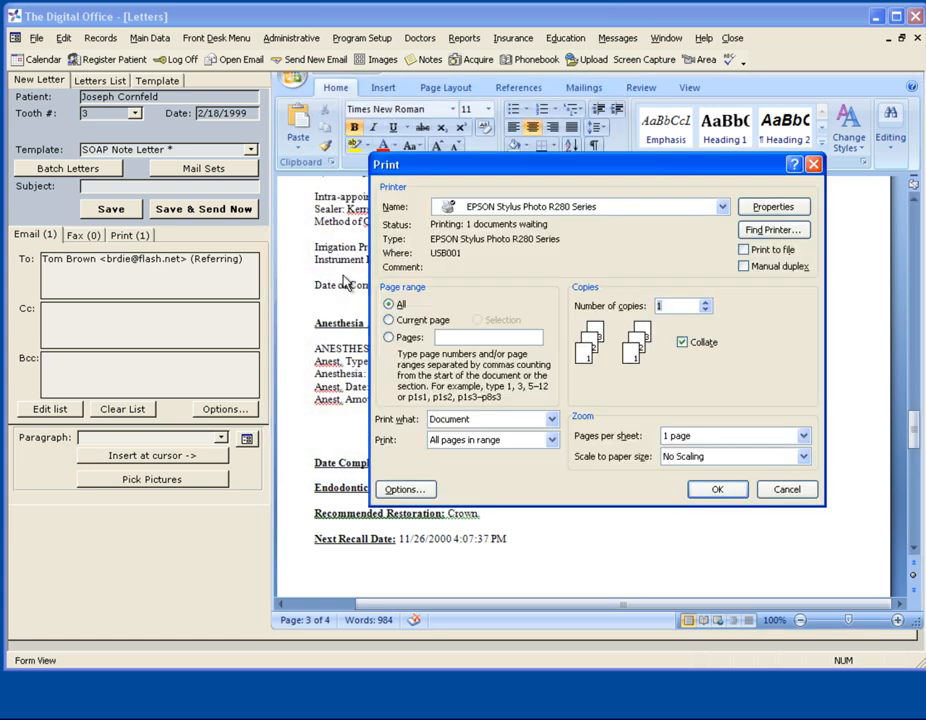
Print all pages of the SOAP note letter on the Epson printer
click(721, 206)
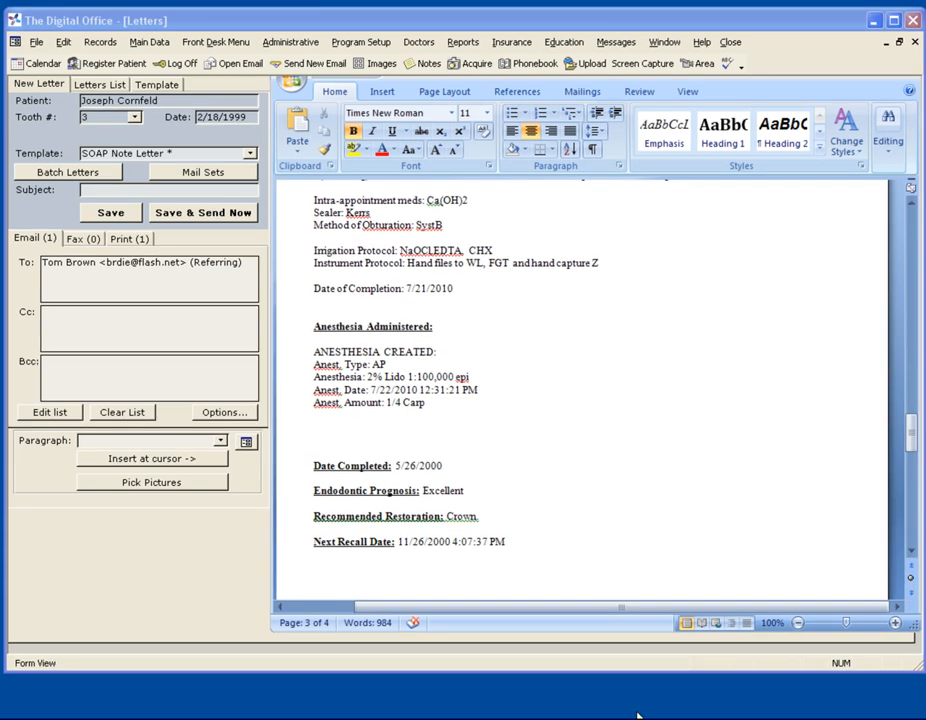
mouse_move(417, 334)
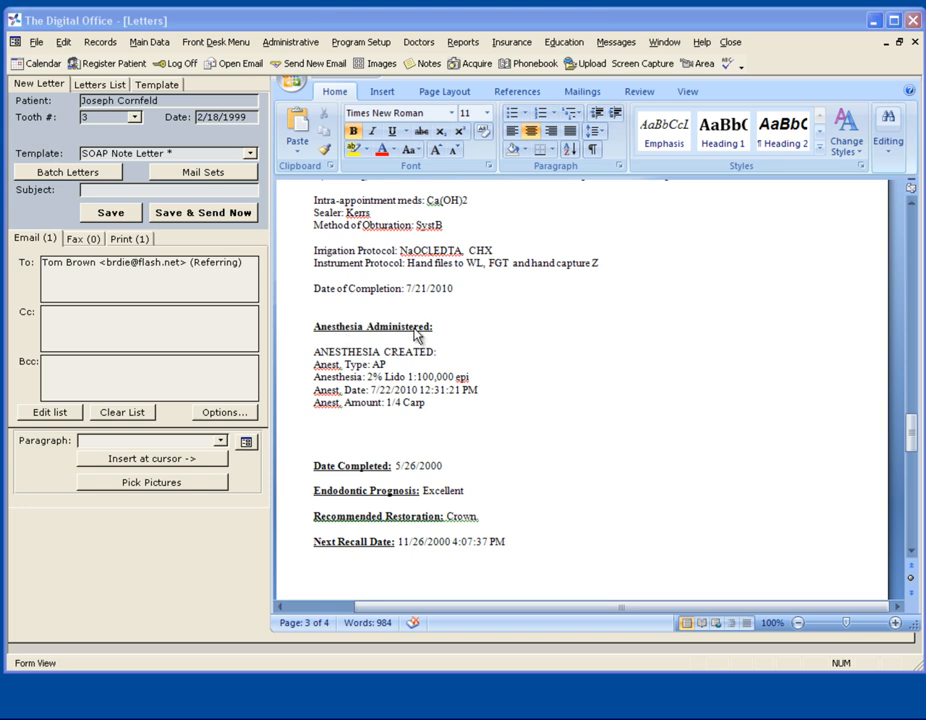
scroll(up, 3)
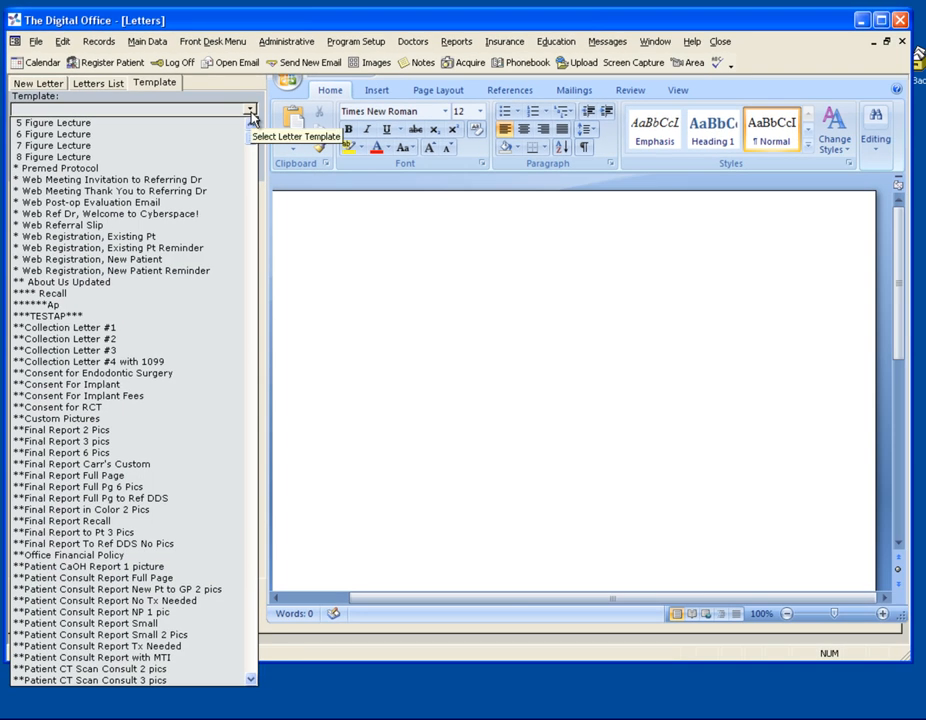
Scroll through the SOAP Note Letter template to view its merge fields
scroll(down, 3)
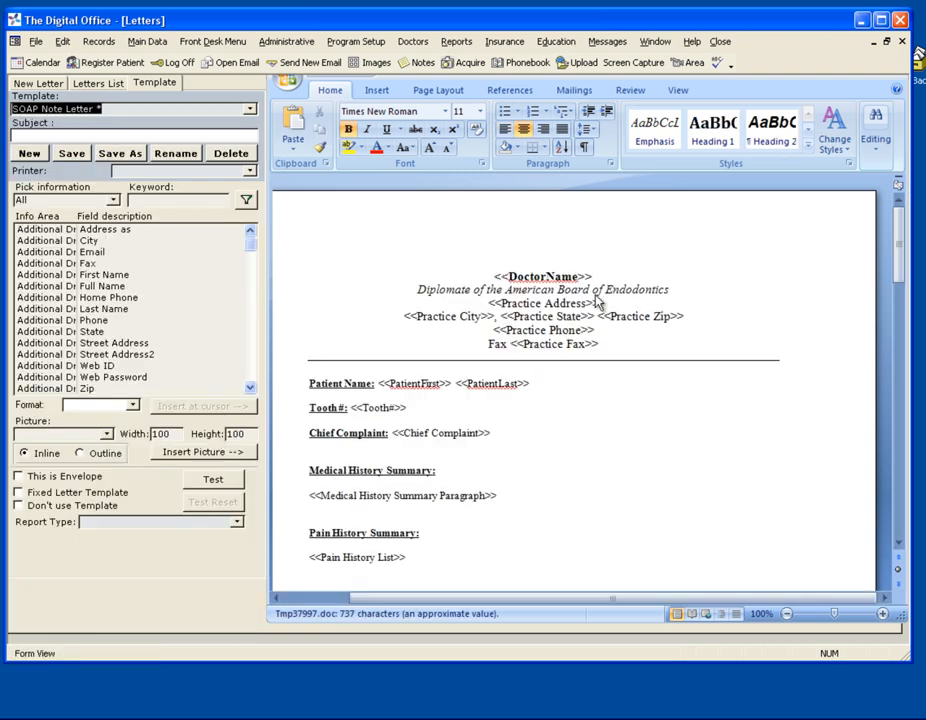
mouse_move(476, 395)
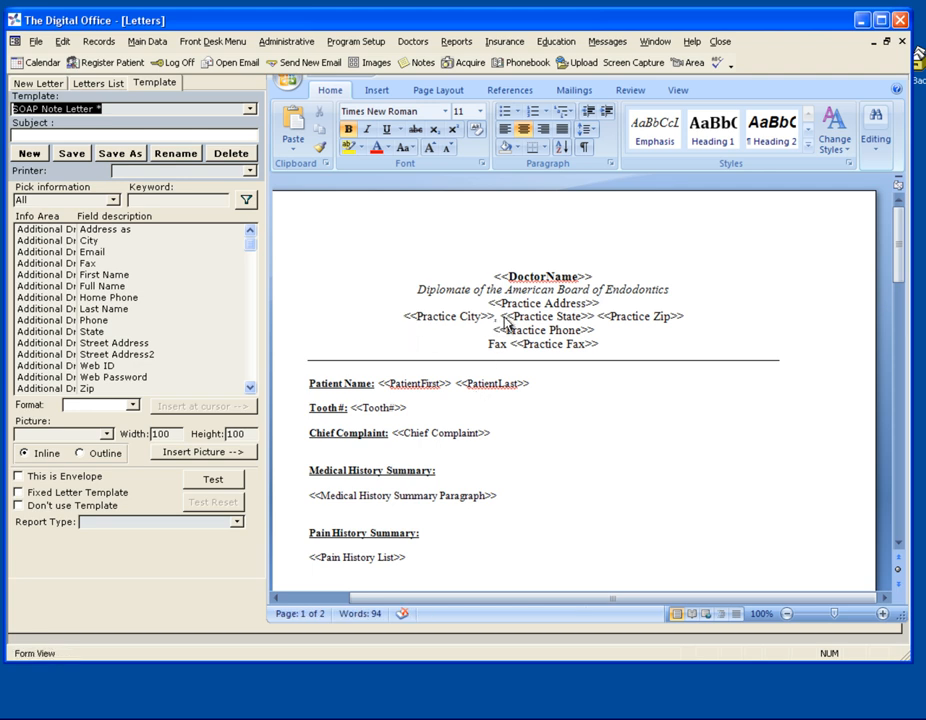
mouse_move(520, 300)
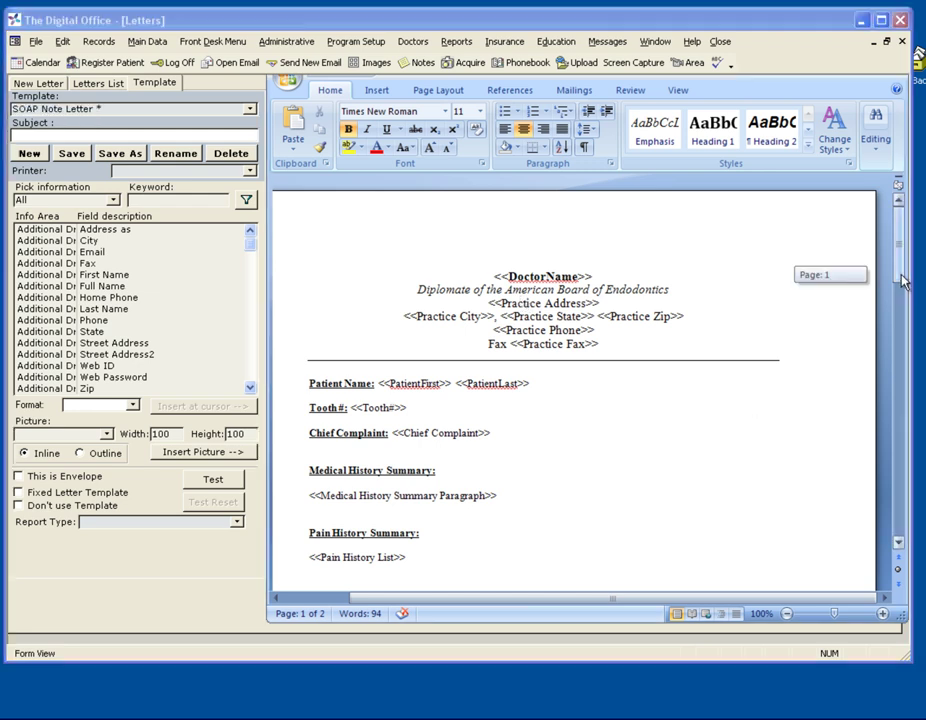
scroll(down, 3)
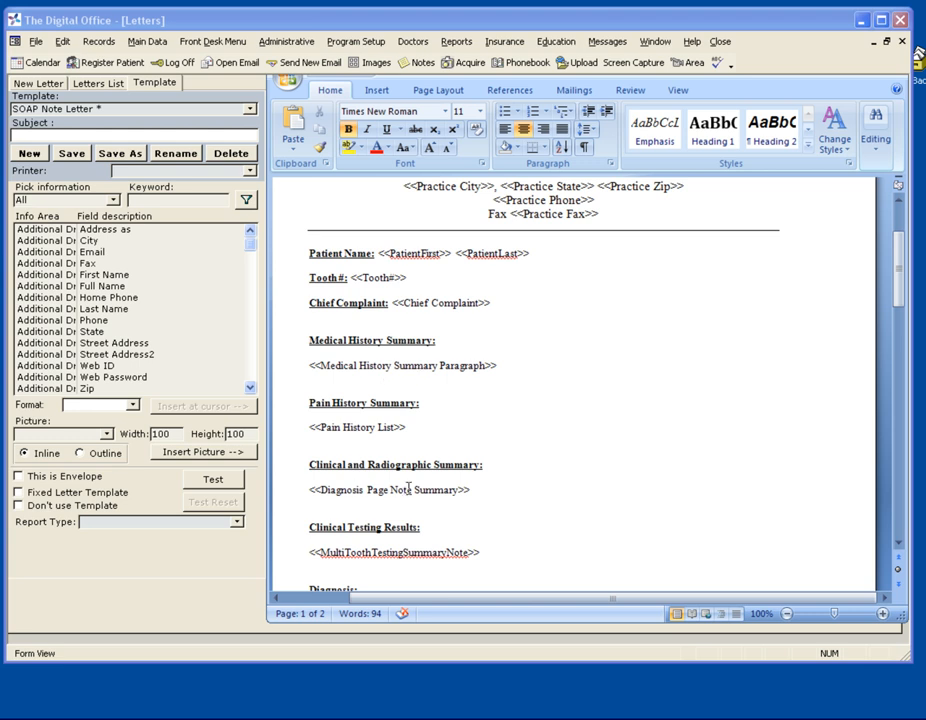
scroll(down, 3)
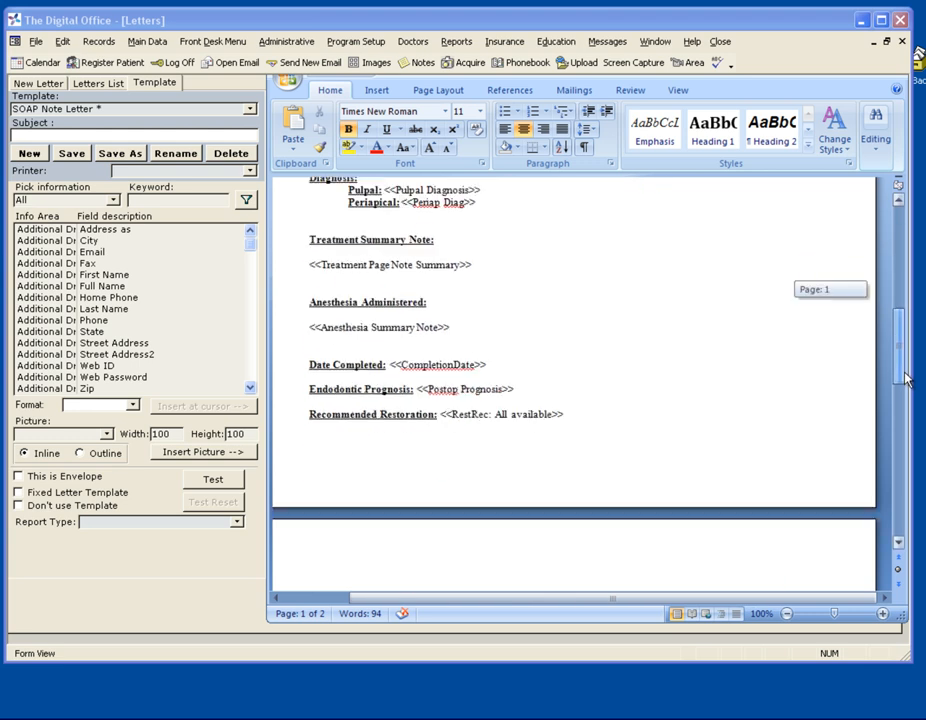
scroll(down, 3)
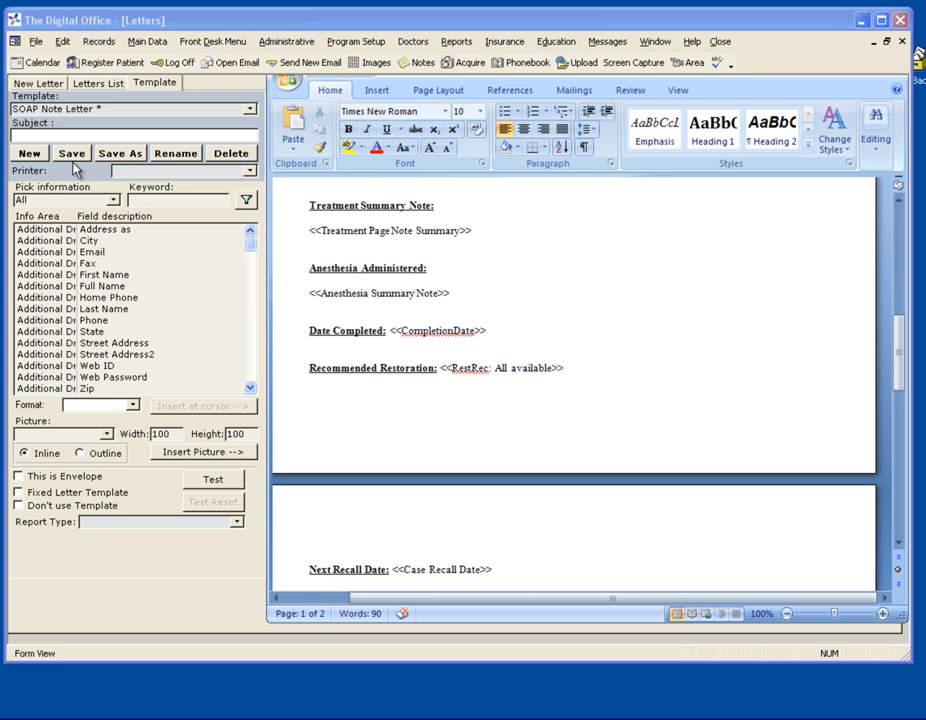
Save the SOAP Note Letter template without the Endodontic Prognosis line
click(311, 354)
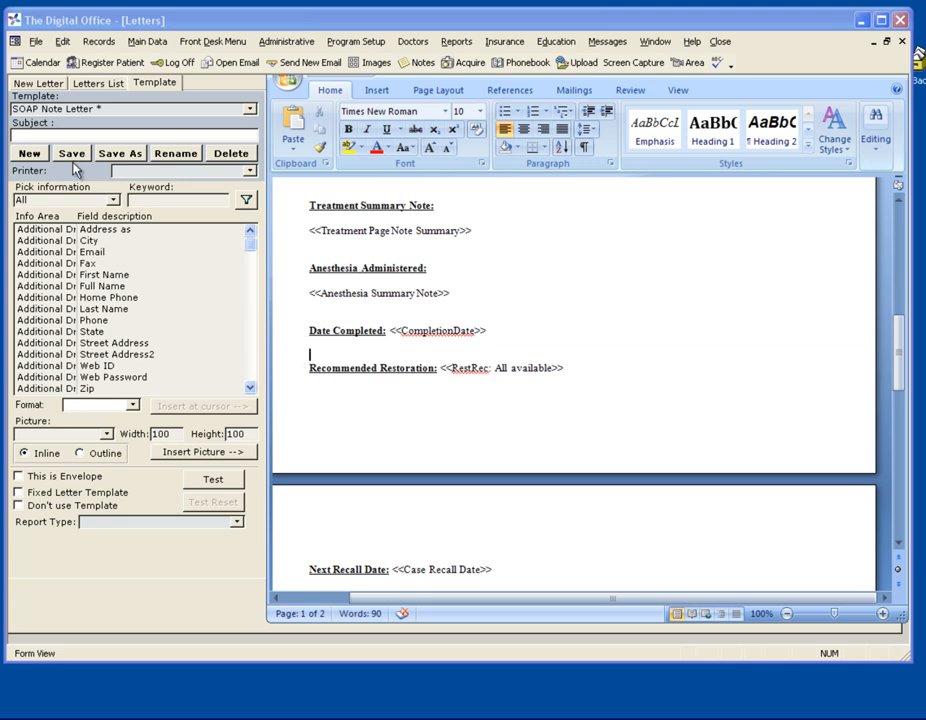